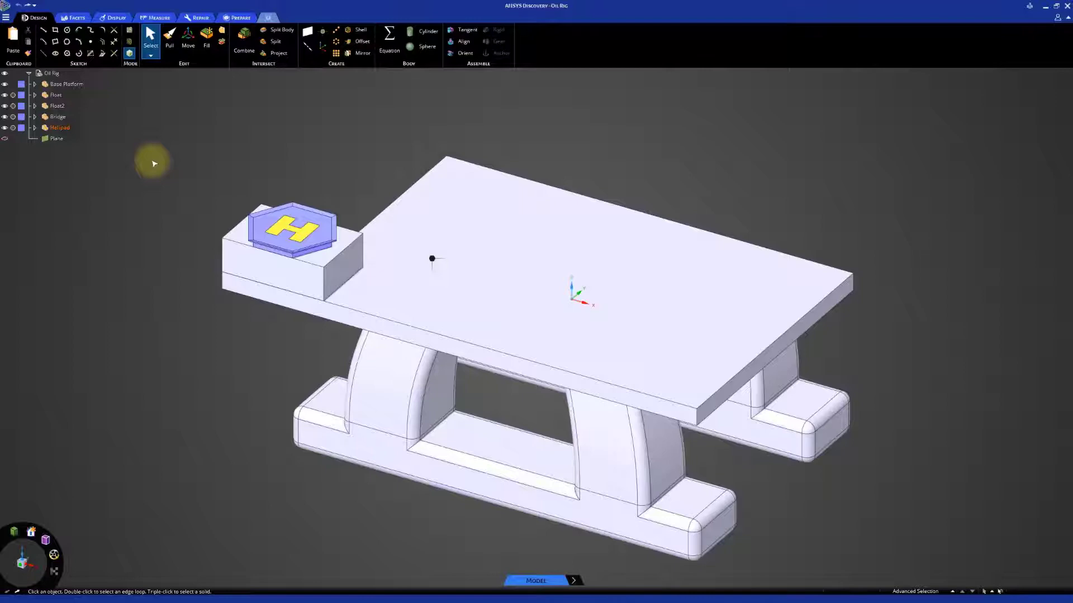
Add a new component under the Oil Rig root and name it Oil Derrick
{"action": "right_click", "coordinate": [49, 73]}
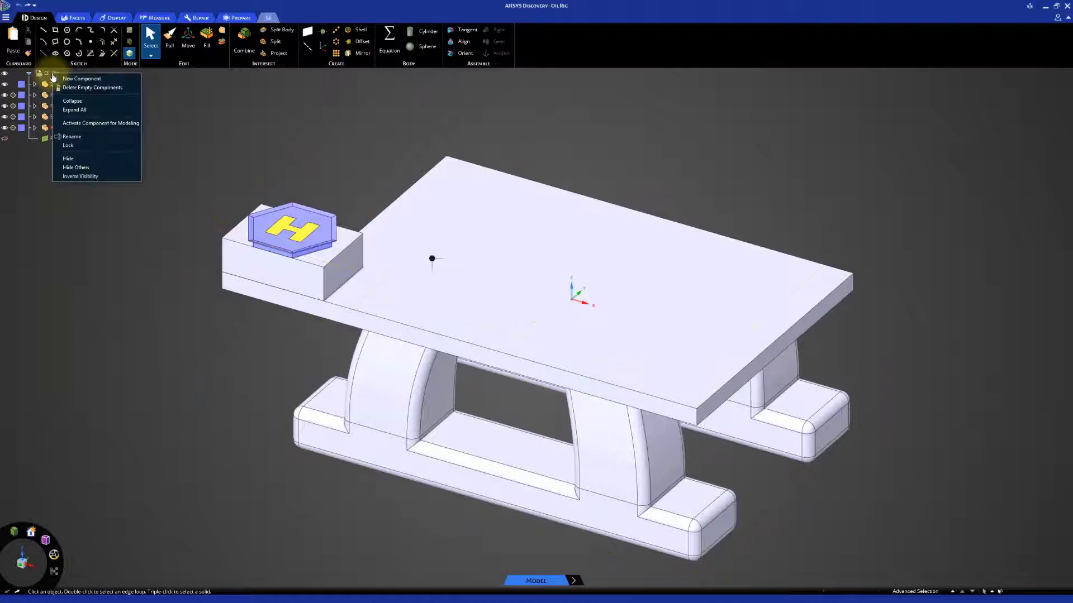
{"action": "left_click", "coordinate": [82, 78]}
{"action": "type", "text": "Oil Derrick"}
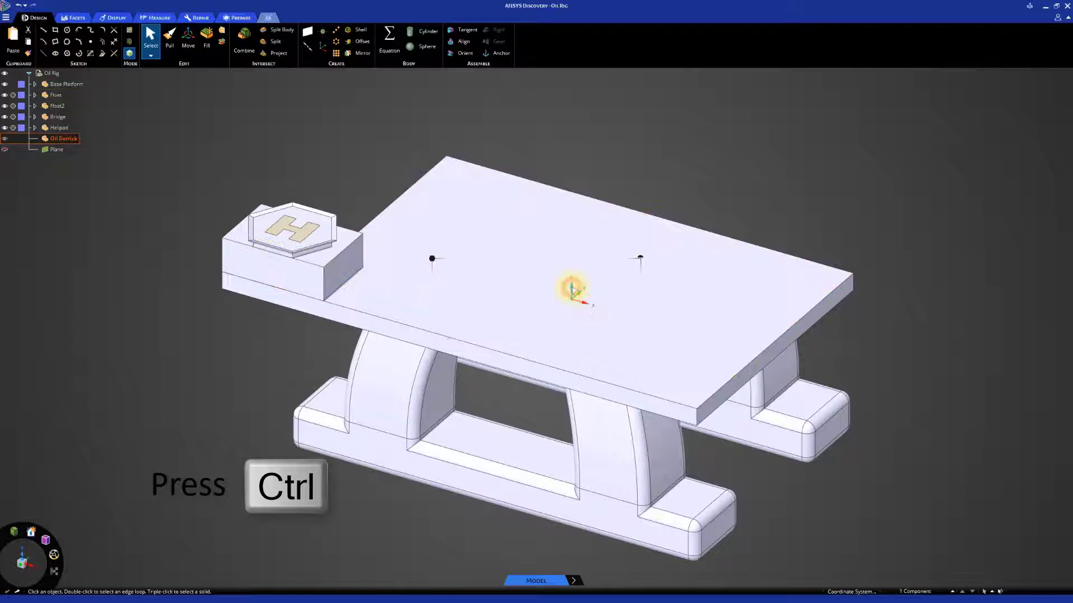
{"action": "key", "text": "v"}
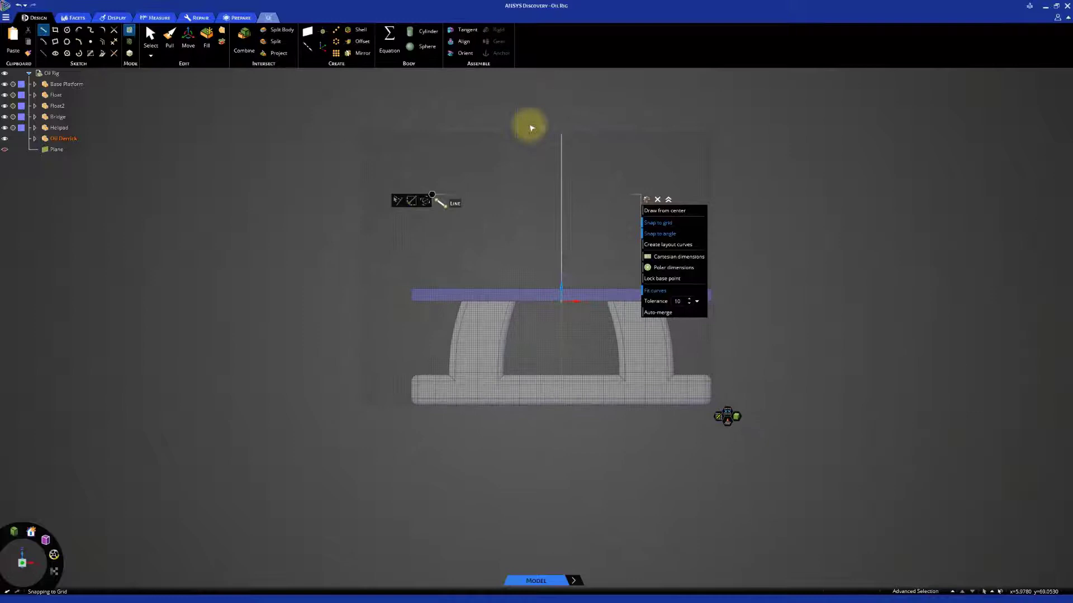
In plan view, draw a 20 m by 20 m rectangle from the deck centre
{"action": "key", "text": "v"}
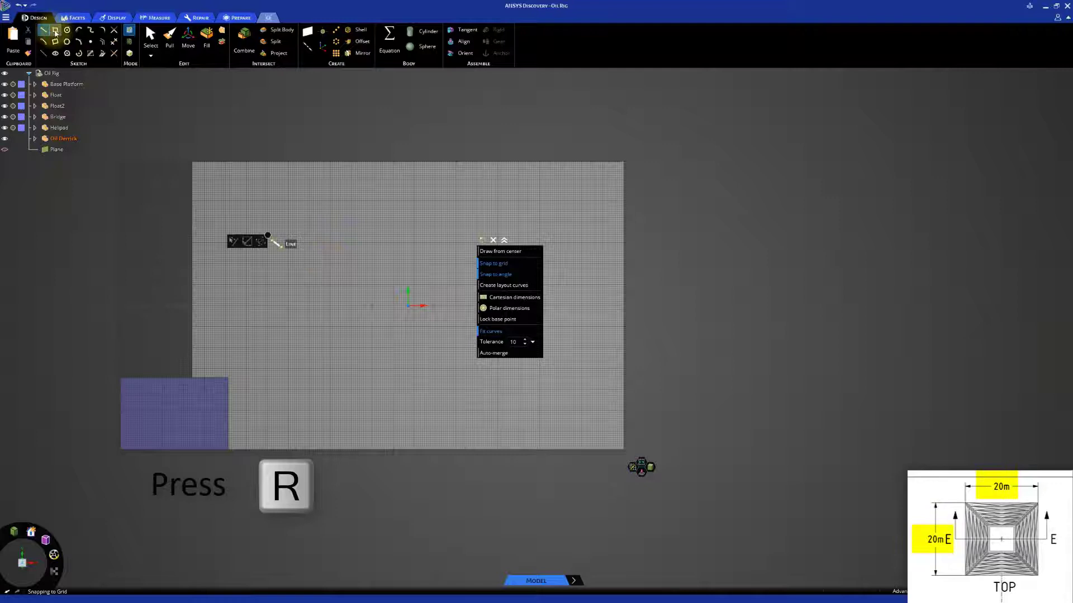
{"action": "key", "text": "r"}
{"action": "type", "text": "20"}
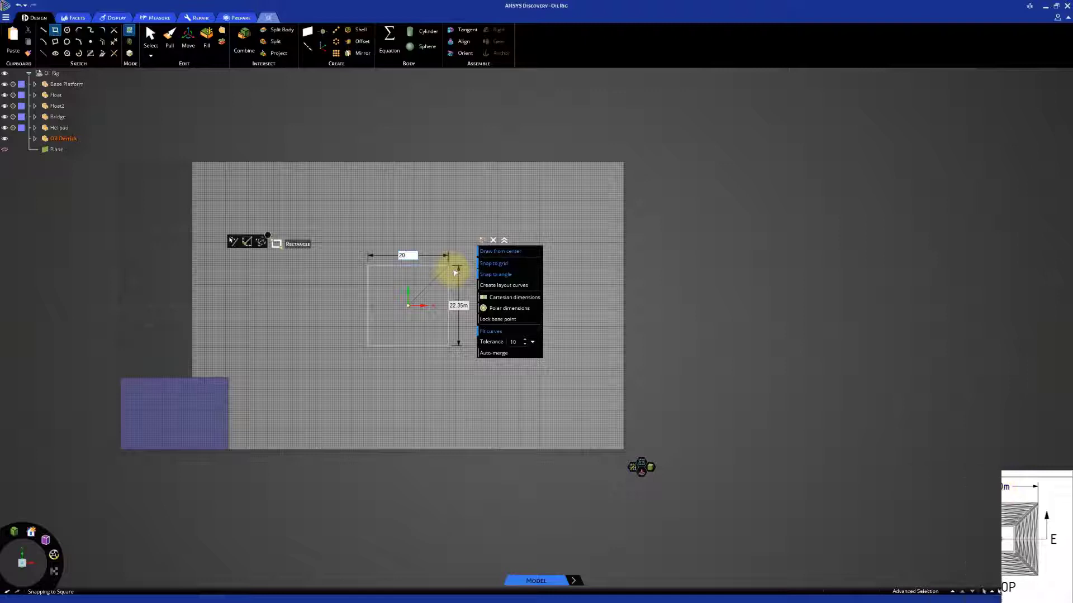
{"action": "key", "text": "d"}
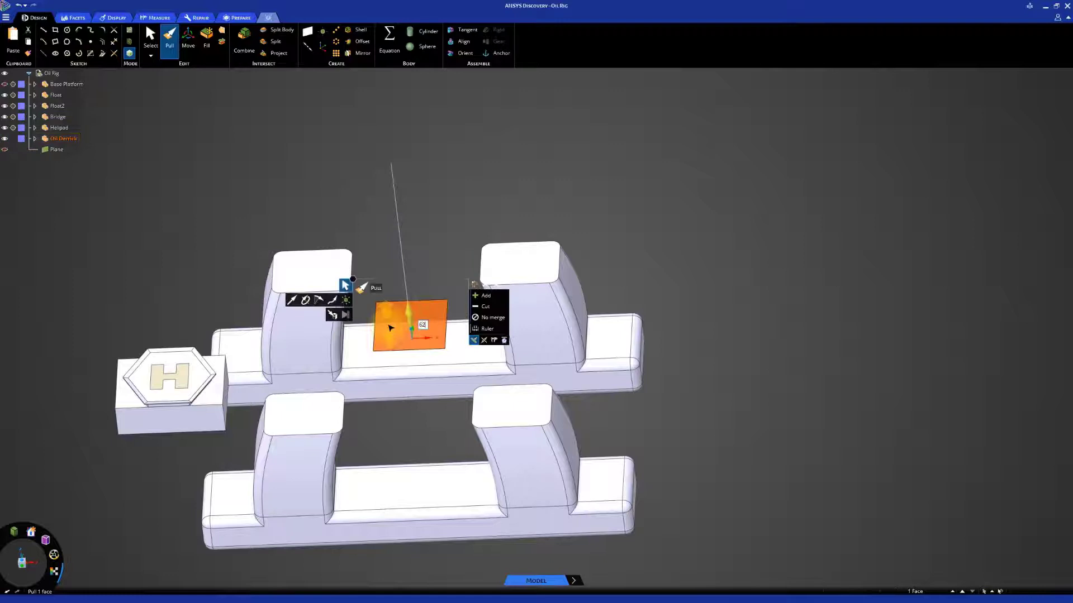
Pull the 20 m square face upward into a tall rectangular column
{"action": "left_click", "coordinate": [360, 30]}
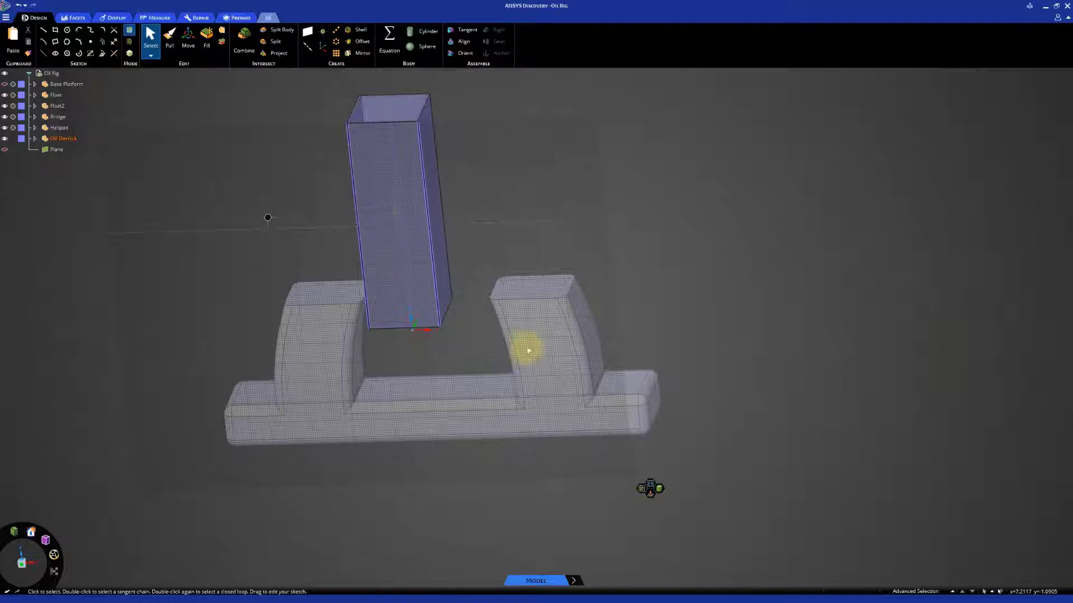
Move the derrick column upward so its base sits above the supporting posts
{"action": "left_click", "coordinate": [188, 41]}
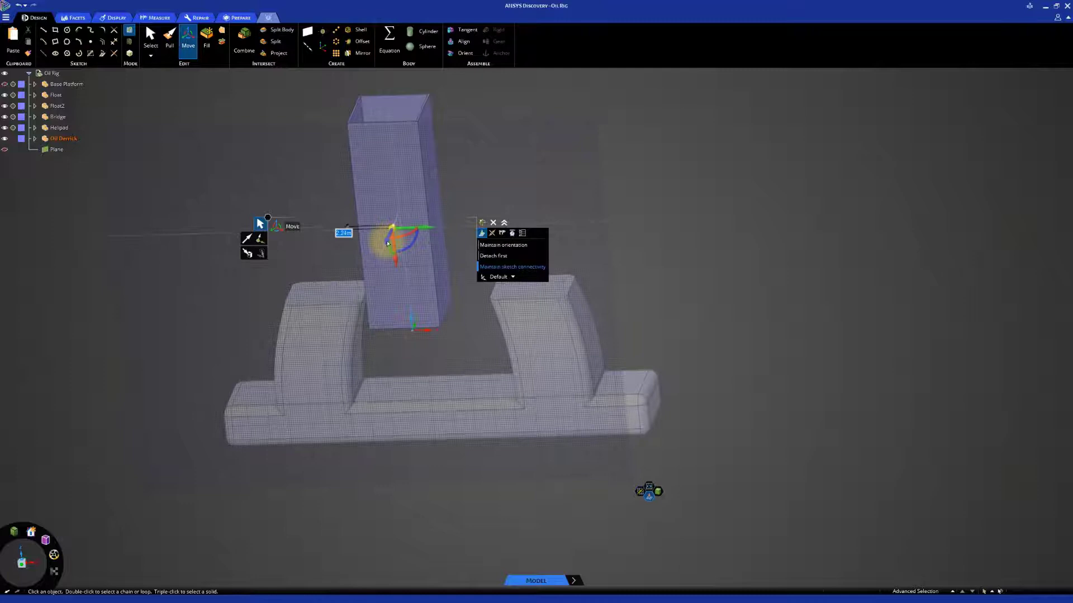
{"action": "key", "text": "z"}
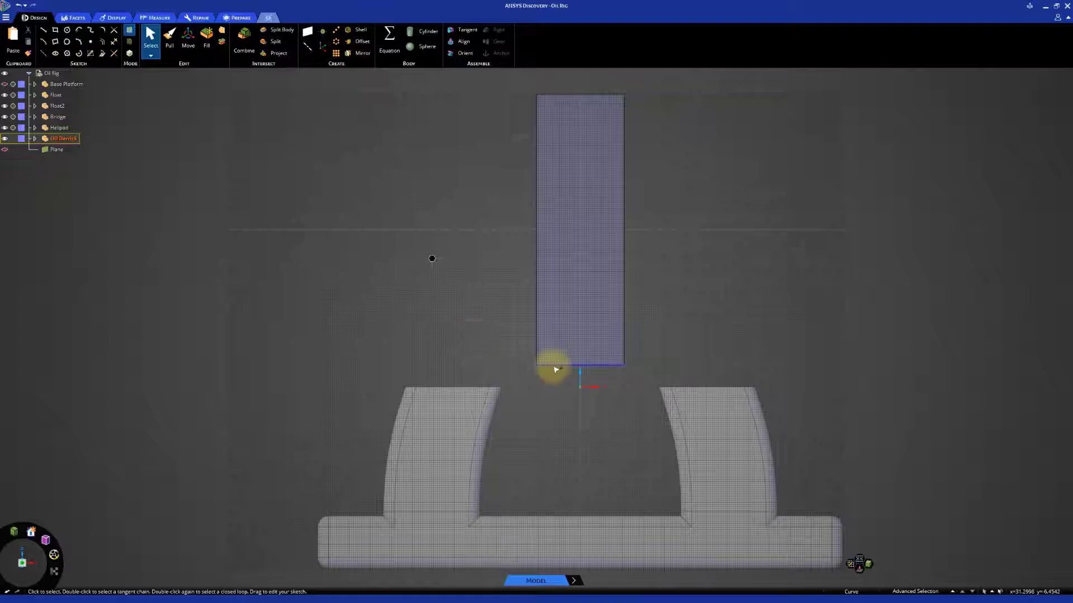
Sketch a horizontal brace and inverted-V diagonals on the column's lower face
{"action": "key", "text": "m"}
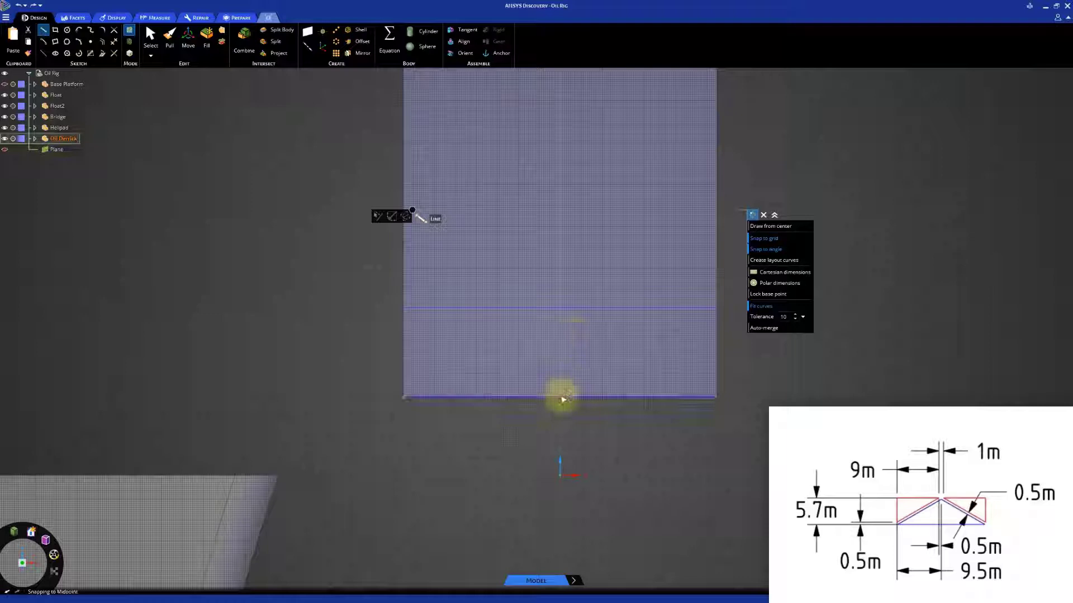
{"action": "key", "text": "shift"}
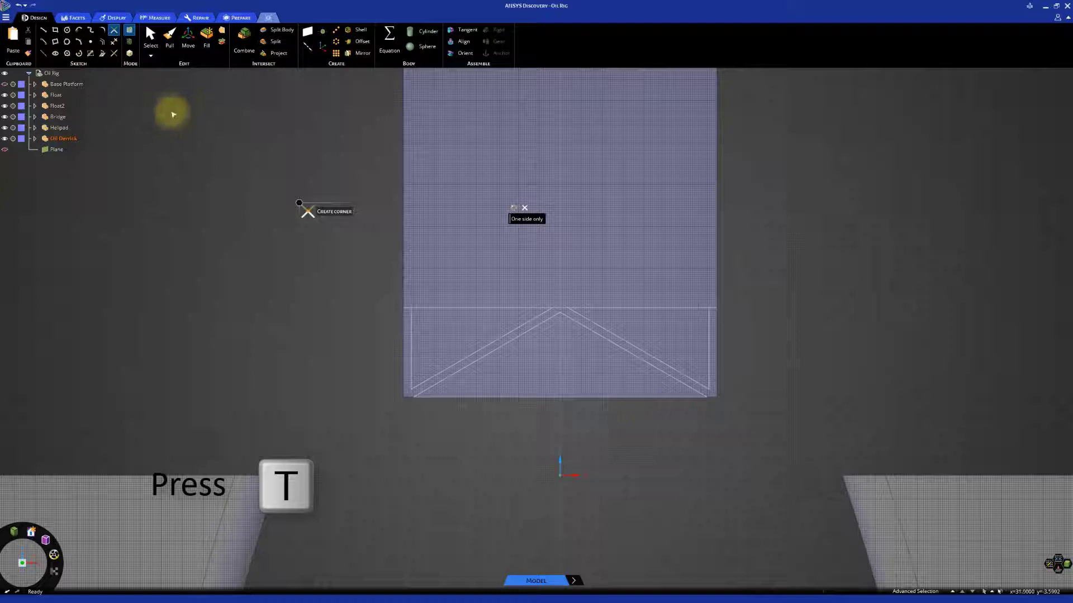
Trim the bottom bay's chevron brace line pairs into clean corners
{"action": "key", "text": "t"}
{"action": "type", "text": "55.8"}
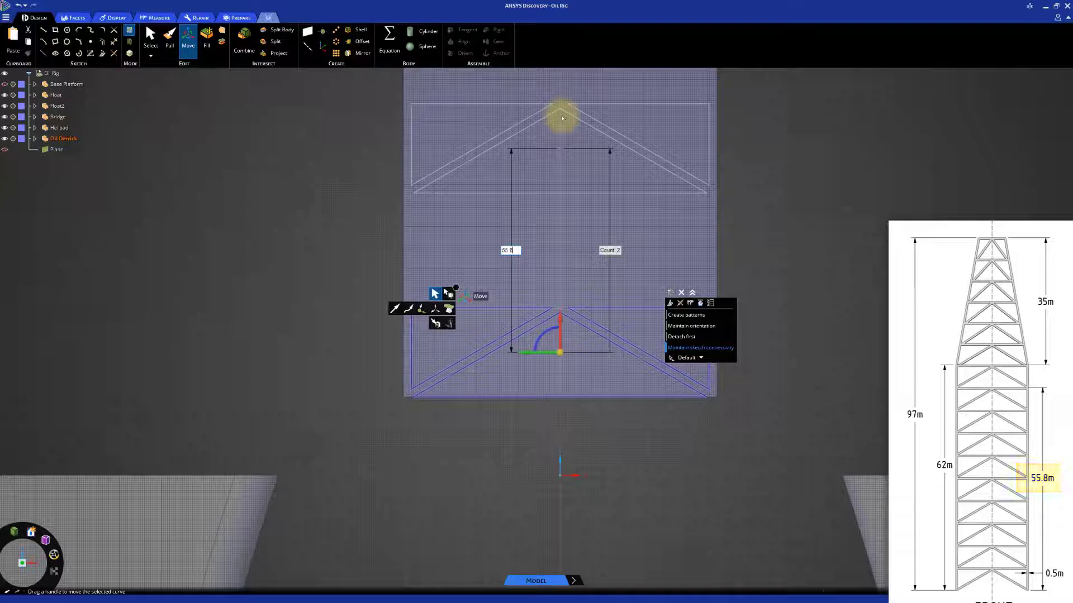
Pattern the truss bay lines upward with count 2 and 55.8 m distance
{"action": "key", "text": "d"}
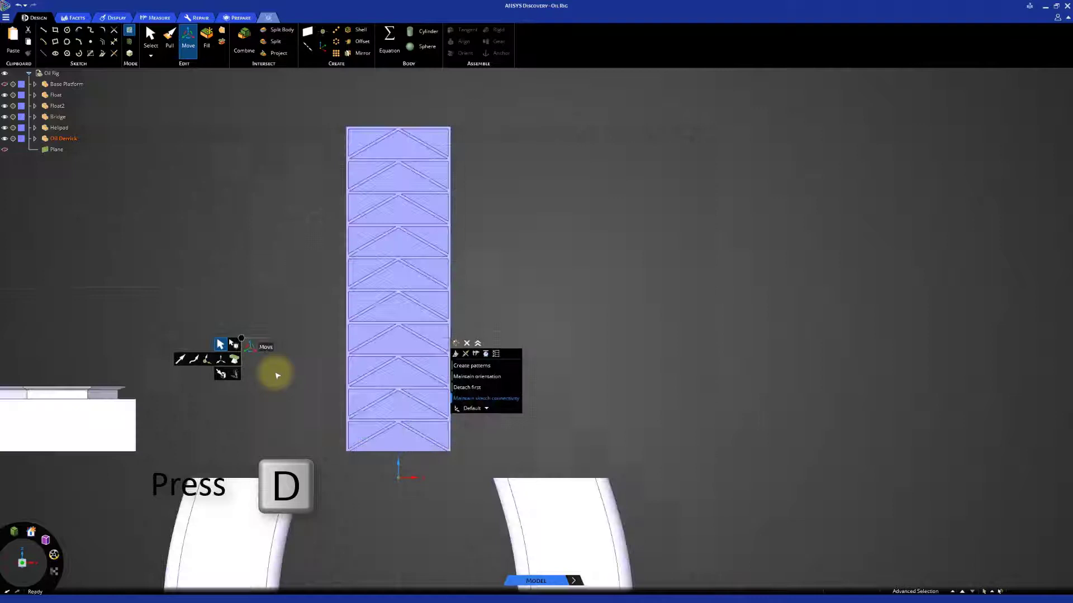
Detach the patterned truss face and drag it off the derrick box
{"action": "key", "text": "d"}
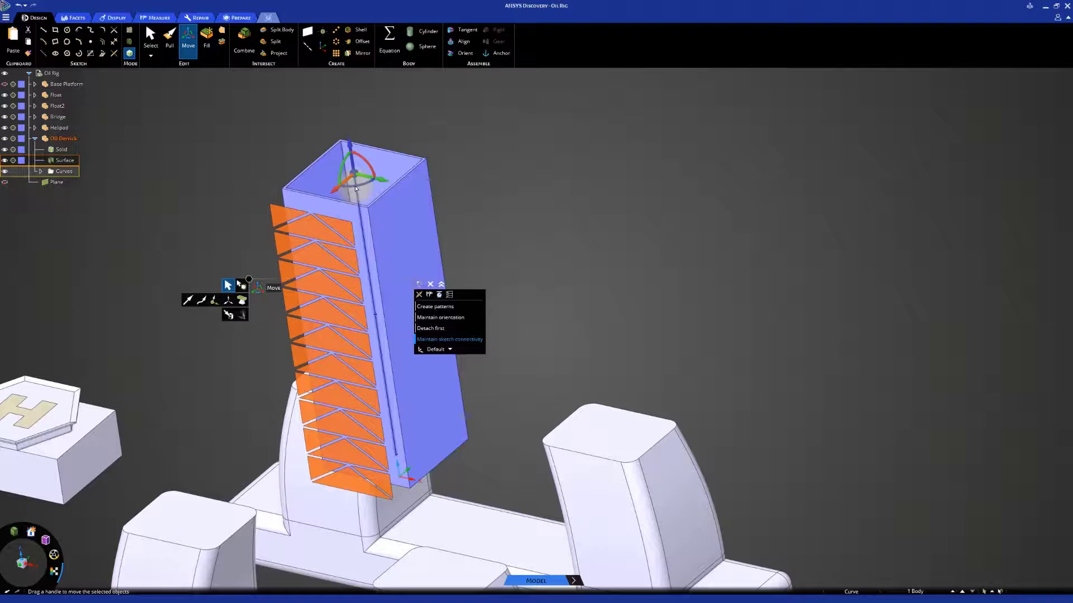
{"action": "key", "text": "ctrl"}
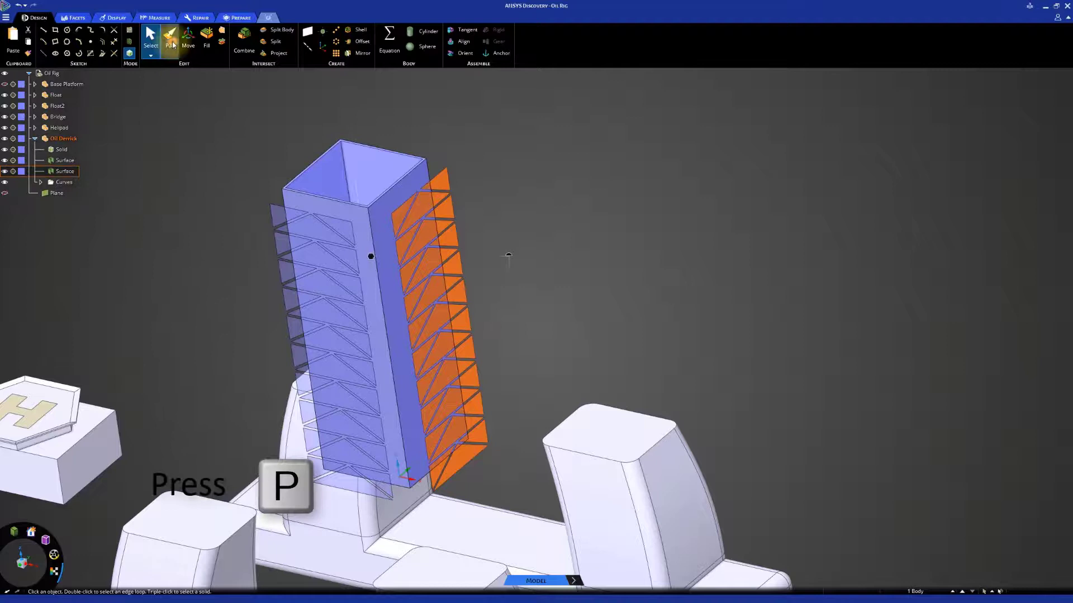
Thicken the patterned truss surfaces into square bars on all sides
{"action": "key", "text": "p"}
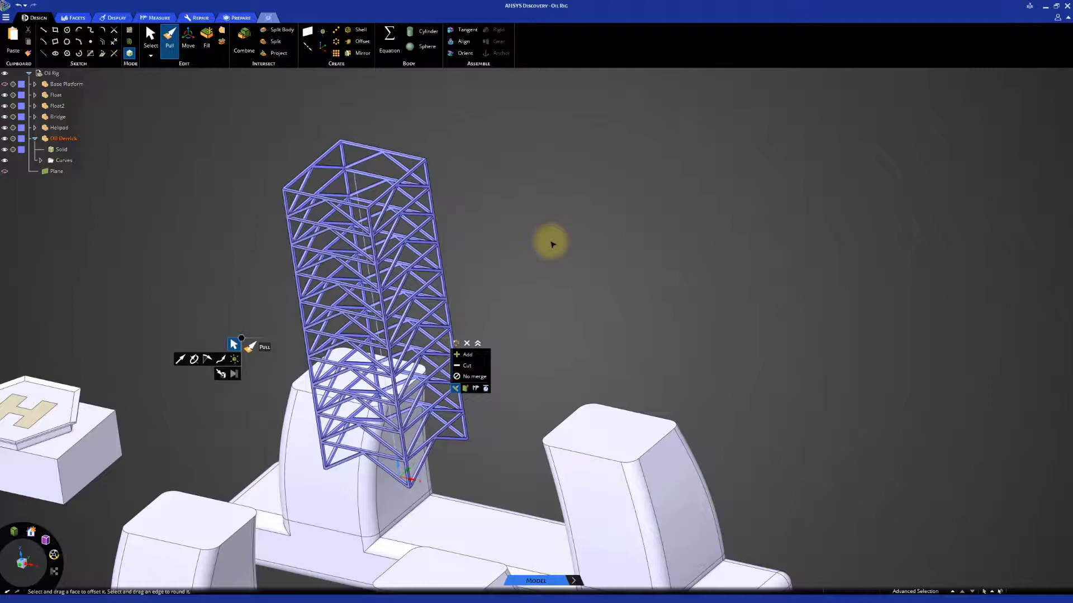
{"action": "mouse_move", "coordinate": [547, 241]}
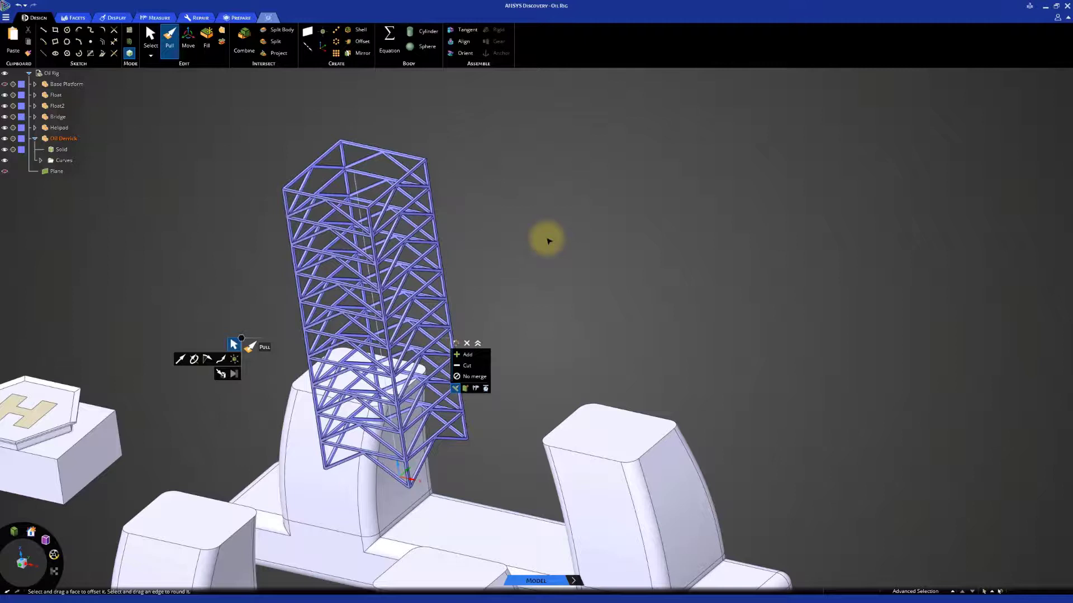
{"action": "left_click", "coordinate": [149, 38]}
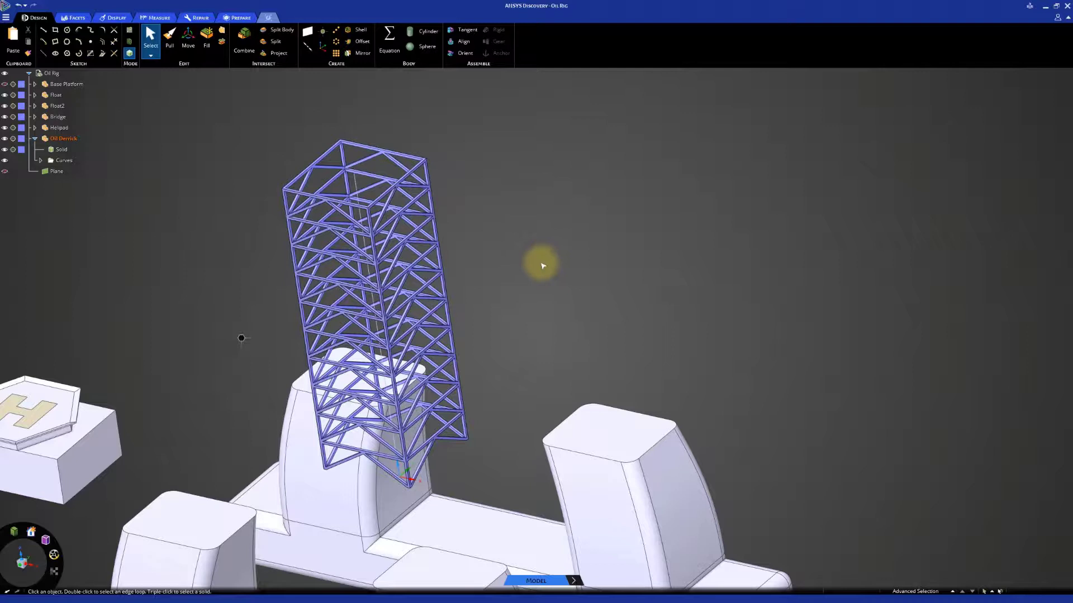
Insert the Oil Derrick Top component and snap it onto the derrick tower's top
{"action": "left_click", "coordinate": [5, 17]}
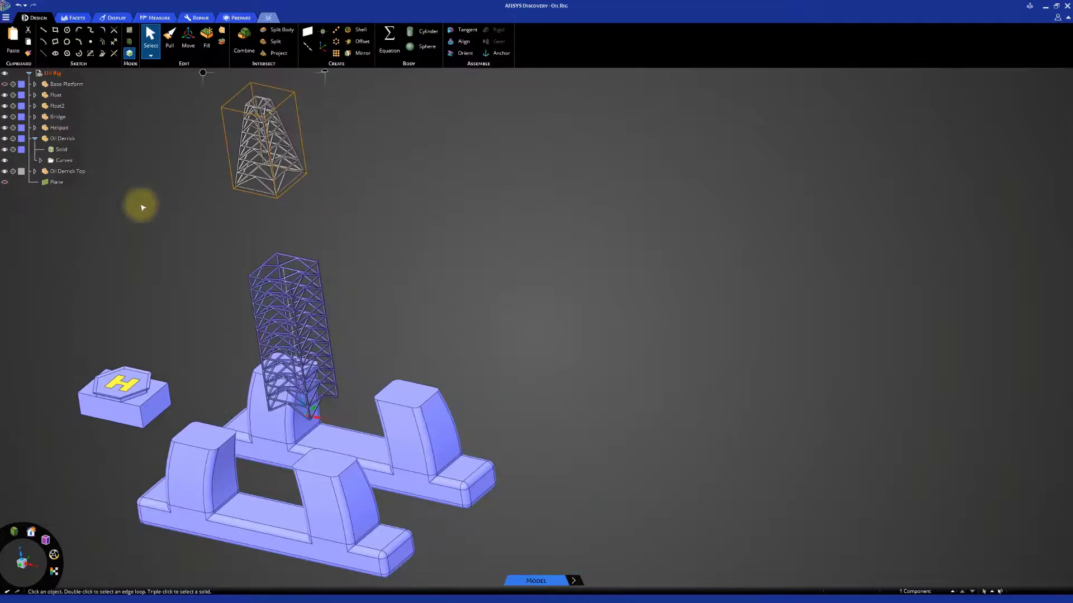
{"action": "left_click", "coordinate": [188, 41]}
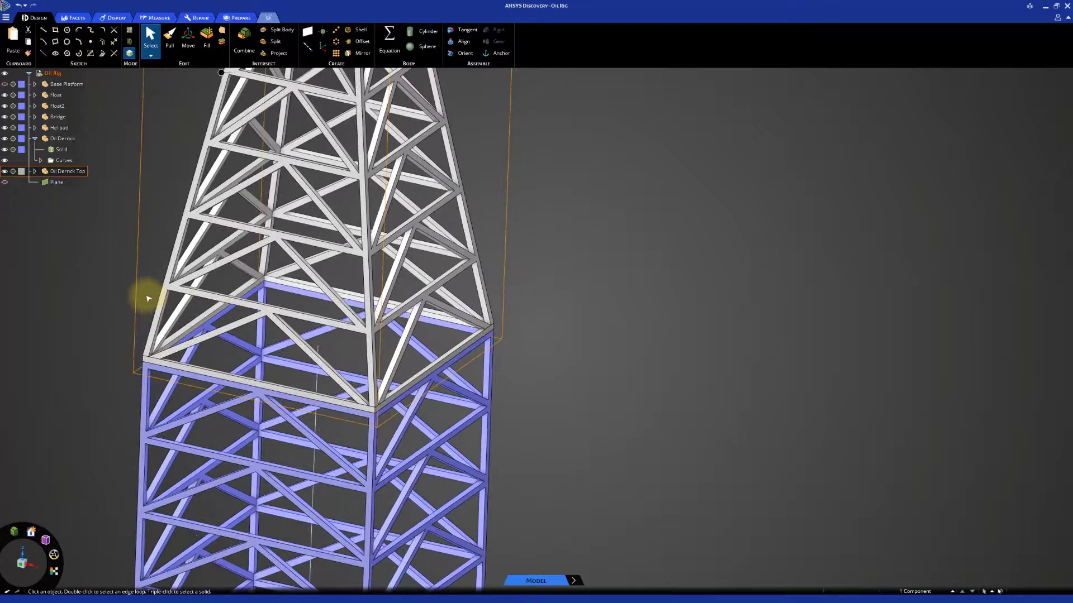
Merge the Oil Derrick Top onto the derrick and bring up Base Platform's context menu
{"action": "left_click", "coordinate": [244, 45]}
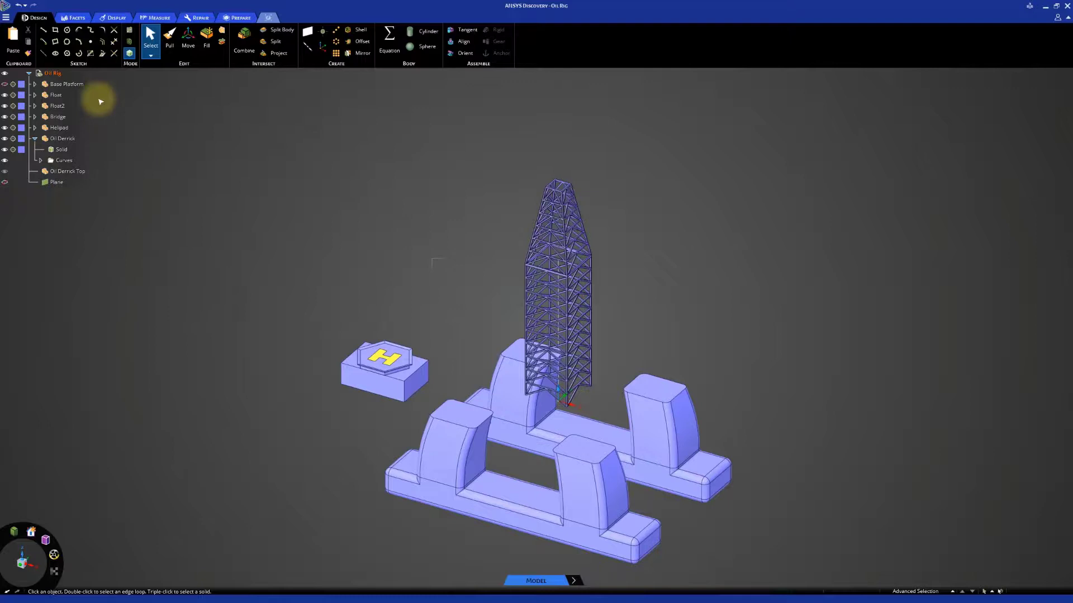
{"action": "right_click", "coordinate": [52, 74]}
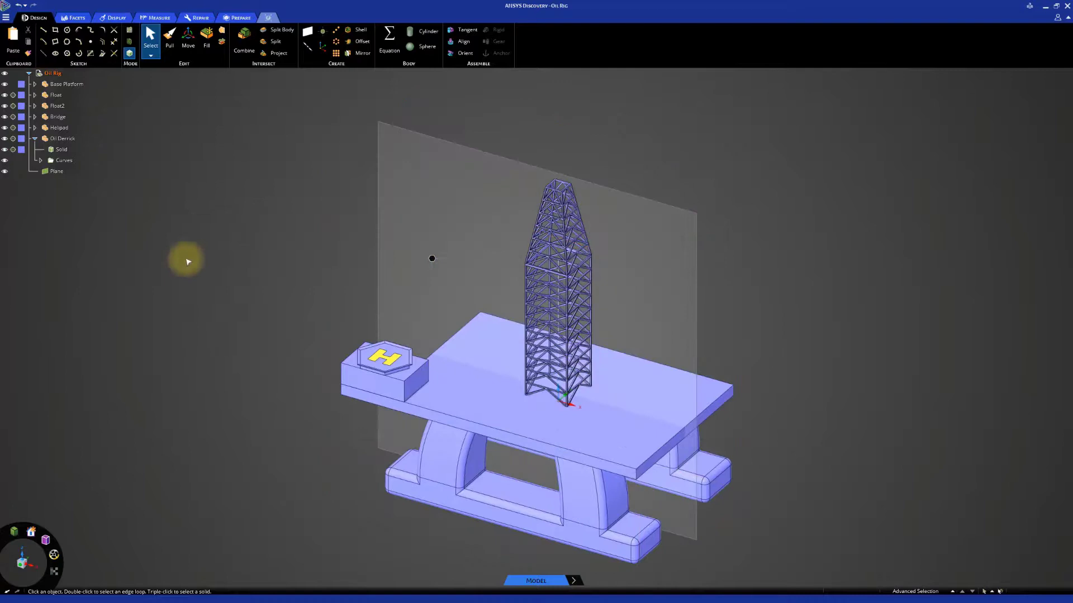
Hide the reference plane, then open and dismiss Display > Color without changing colours
{"action": "left_click", "coordinate": [5, 171]}
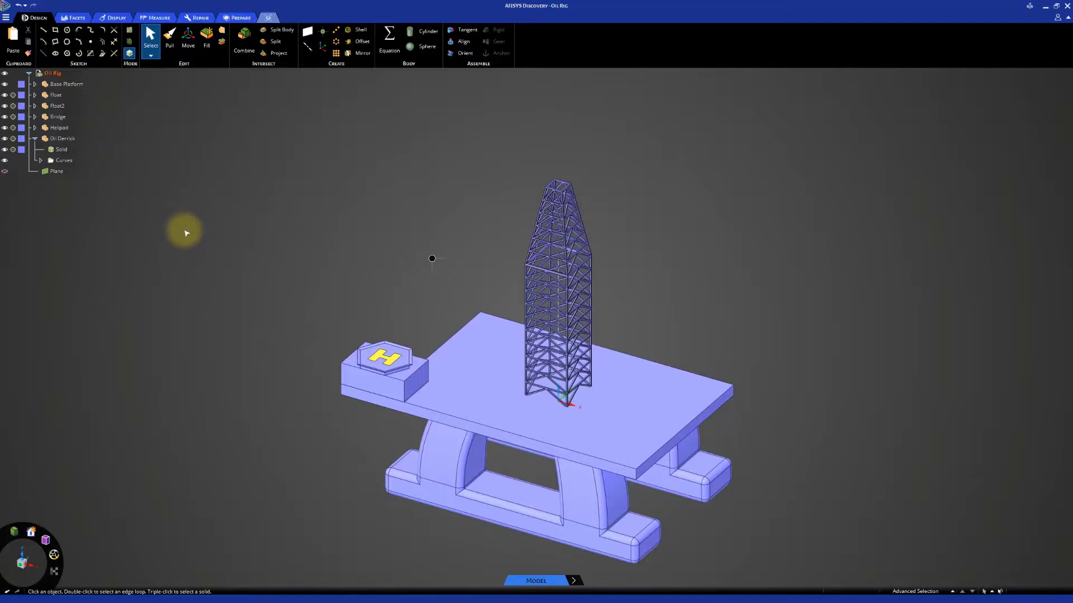
{"action": "left_click", "coordinate": [116, 18]}
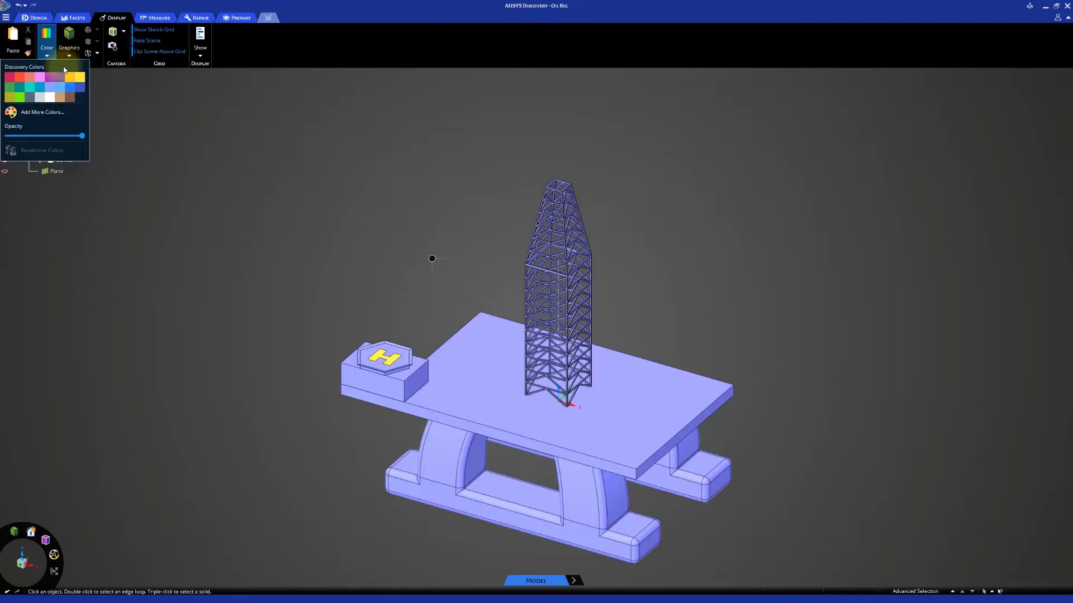
{"action": "left_click", "coordinate": [39, 17]}
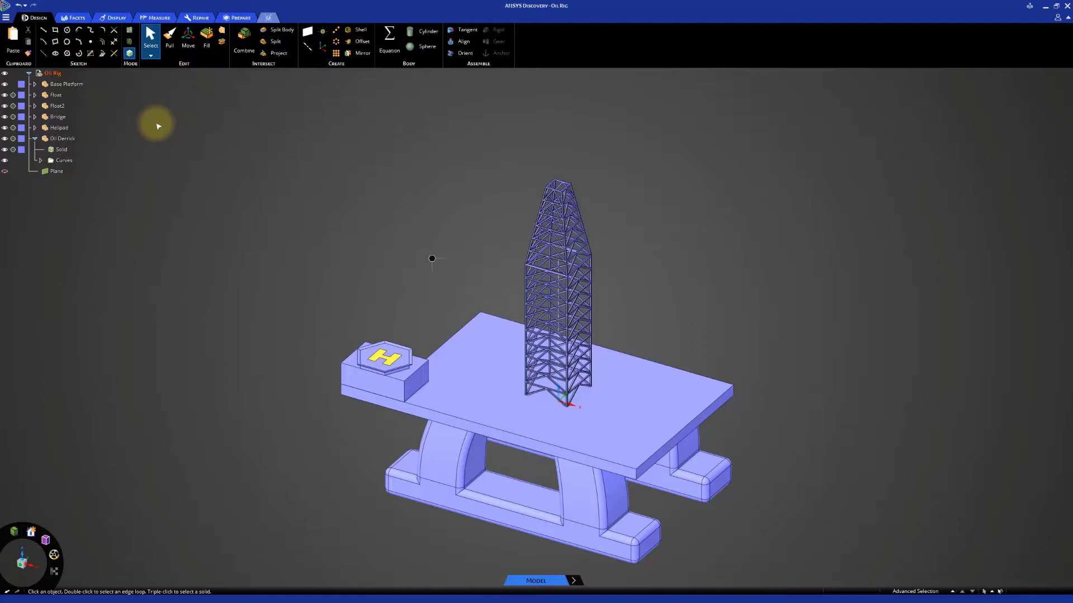